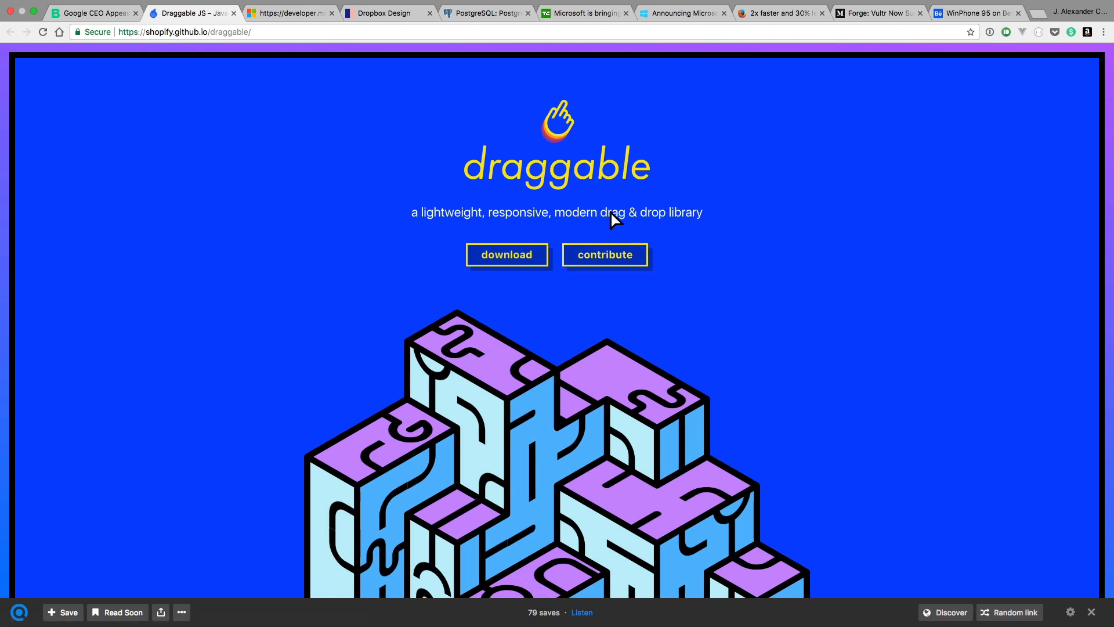
- Scroll down through the Basics demo until the Swappable section comes into view
{"action": "scroll", "scroll_direction": "down", "scroll_amount": 3}
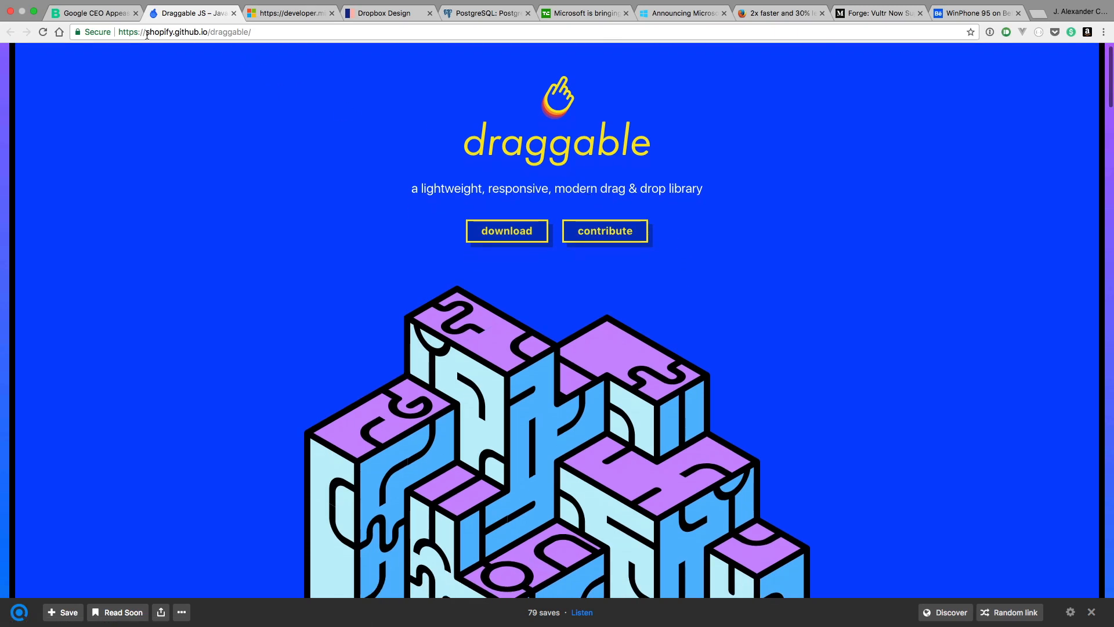
{"action": "mouse_move", "coordinate": [736, 243]}
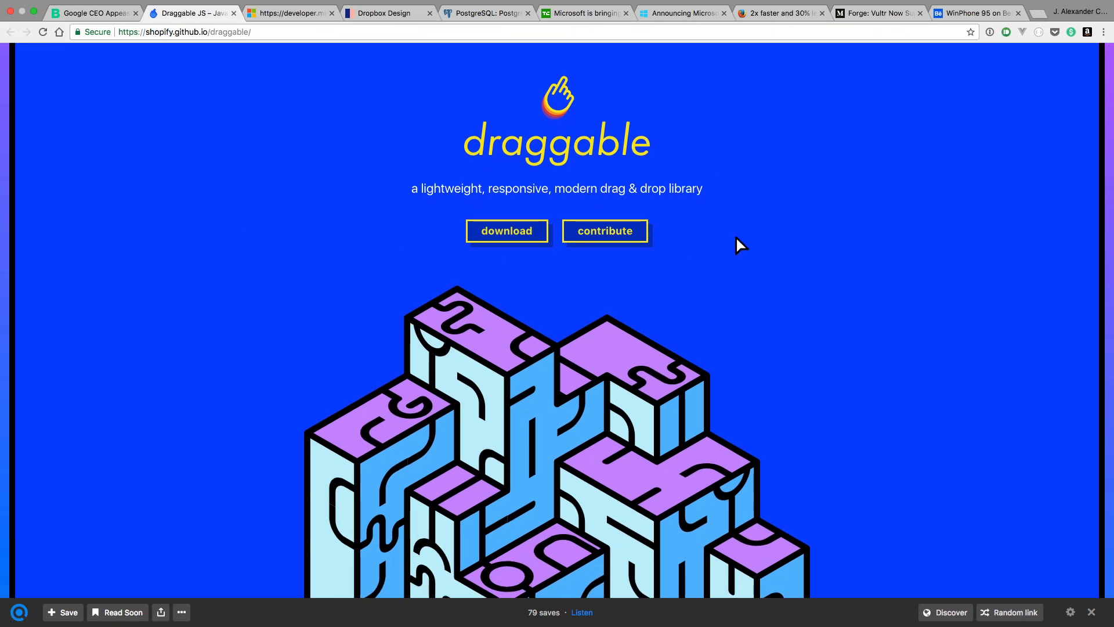
{"action": "scroll", "scroll_direction": "down", "scroll_amount": 3}
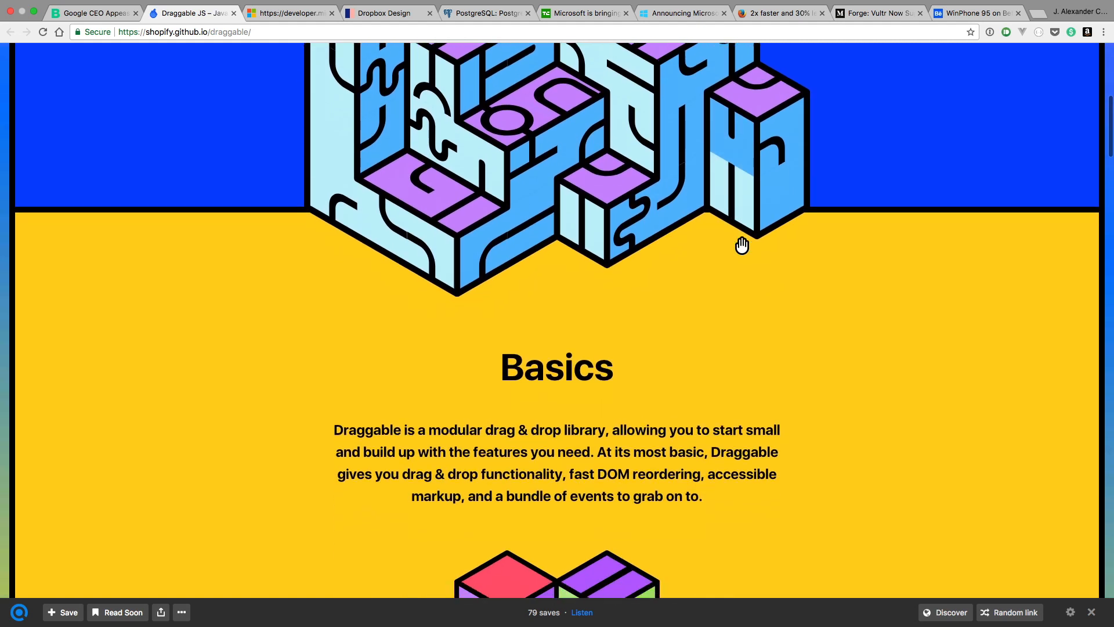
{"action": "scroll", "scroll_direction": "down", "scroll_amount": 3}
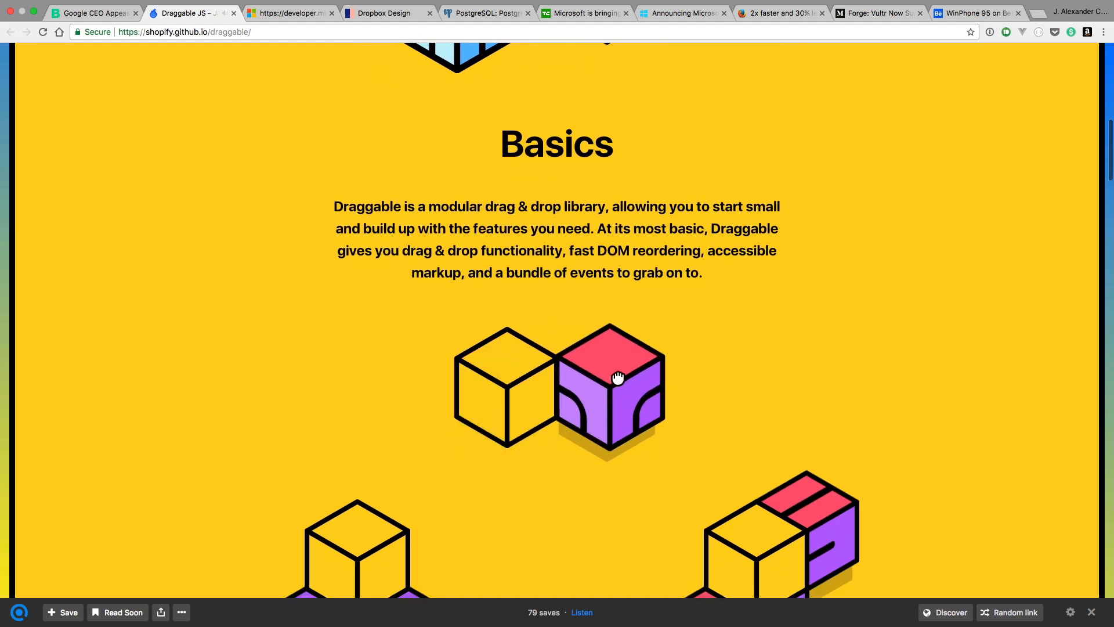
{"action": "scroll", "scroll_direction": "down", "scroll_amount": 3}
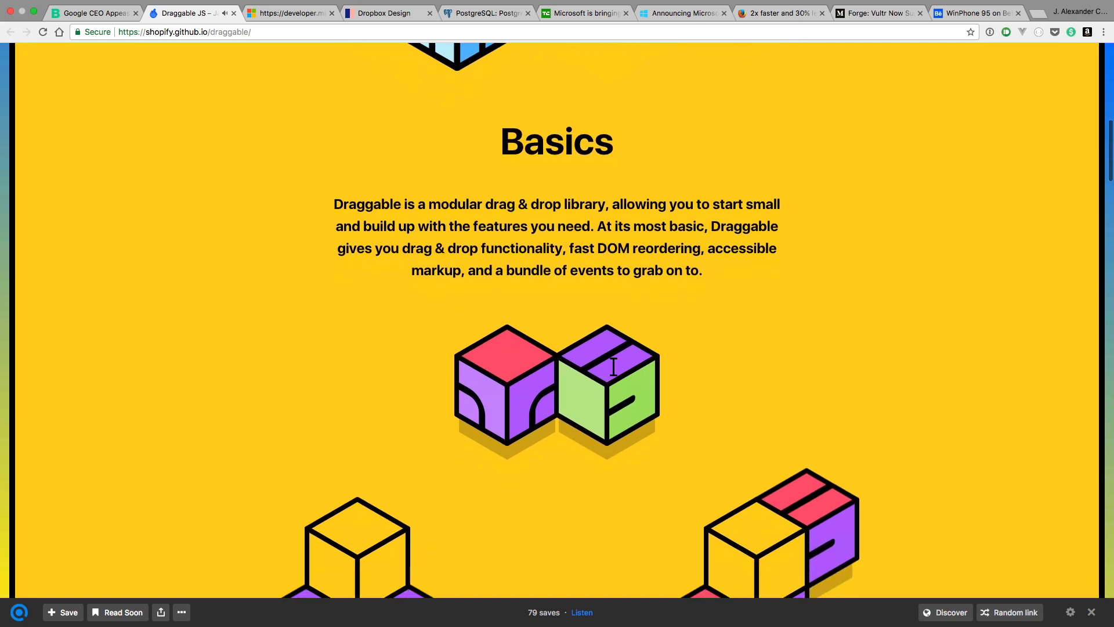
{"action": "scroll", "scroll_direction": "down", "scroll_amount": 3}
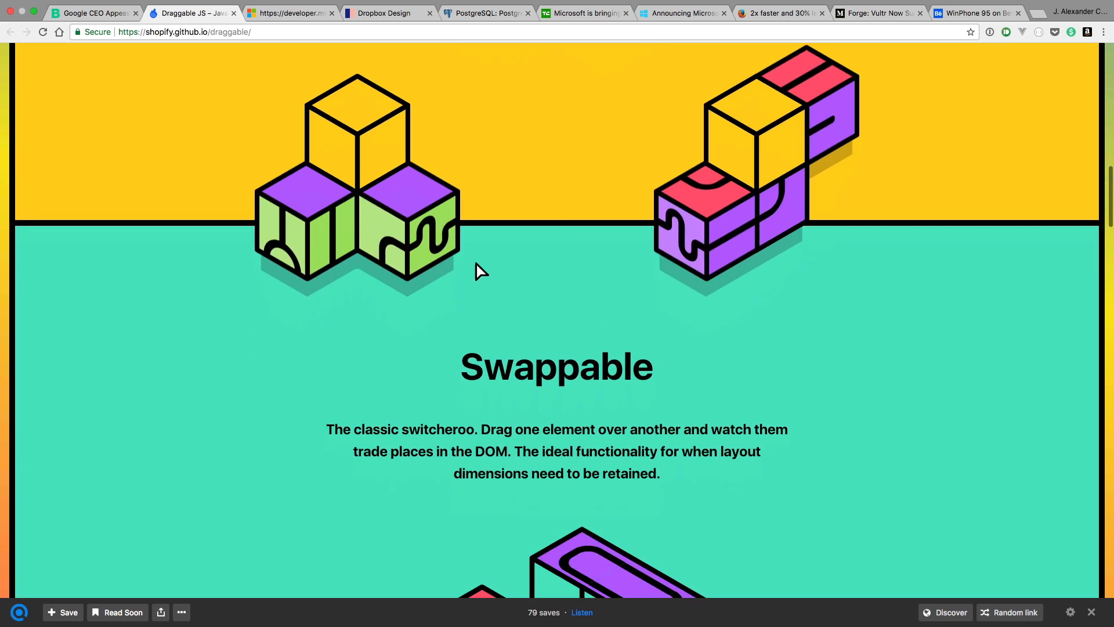
- Swap tiles across the purple, red and yellow bars, moving the loop tile onto the yellow bar
{"action": "scroll", "scroll_direction": "down", "scroll_amount": 3}
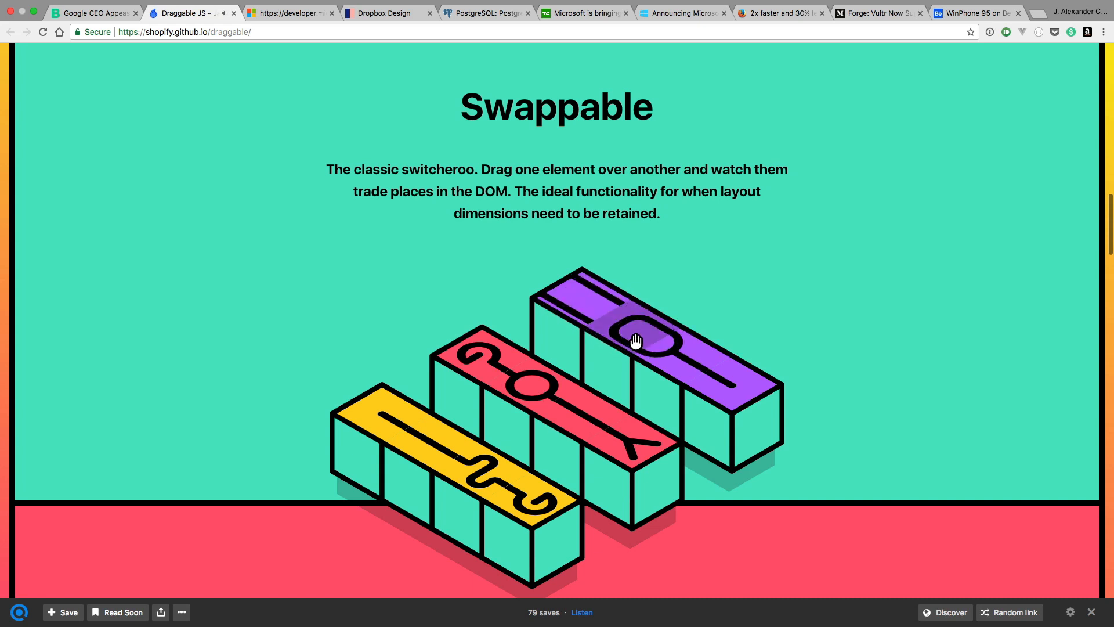
{"action": "left_click_drag", "start_coordinate": [635, 340], "coordinate": [603, 302]}
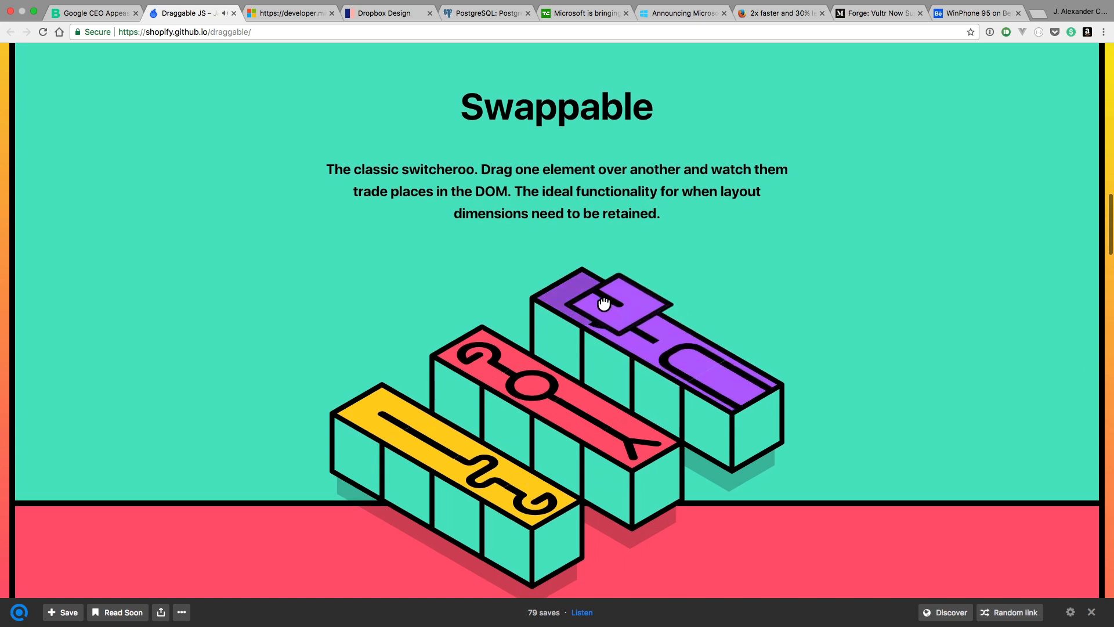
{"action": "left_click_drag", "start_coordinate": [603, 303], "coordinate": [625, 388]}
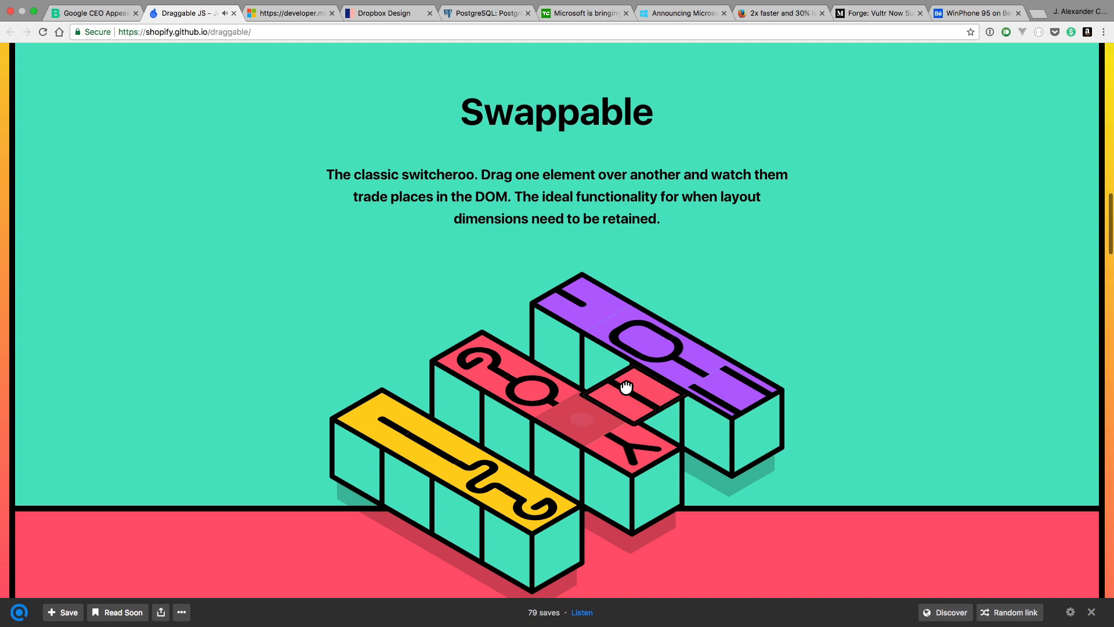
{"action": "left_click_drag", "start_coordinate": [626, 388], "coordinate": [589, 422]}
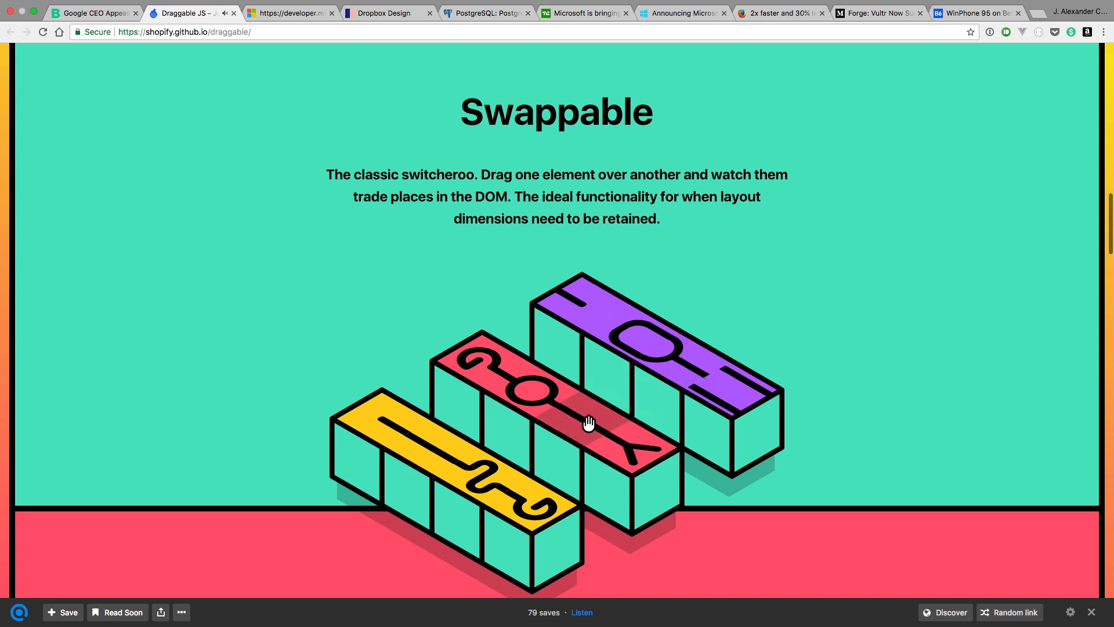
{"action": "left_click_drag", "start_coordinate": [590, 422], "coordinate": [473, 453]}
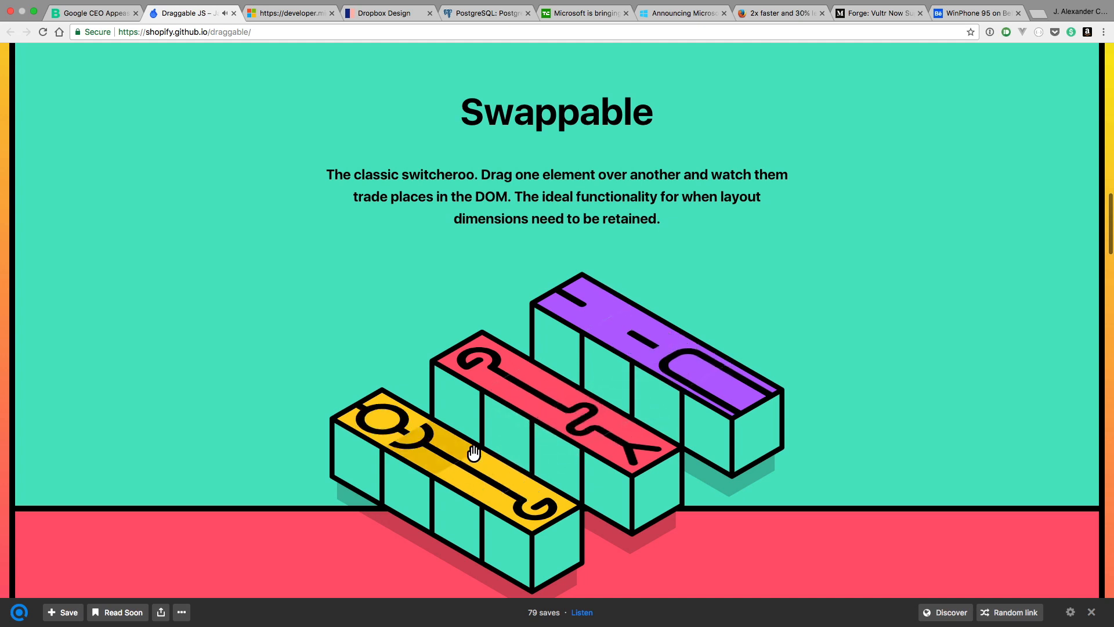
{"action": "scroll", "scroll_direction": "down", "scroll_amount": 3}
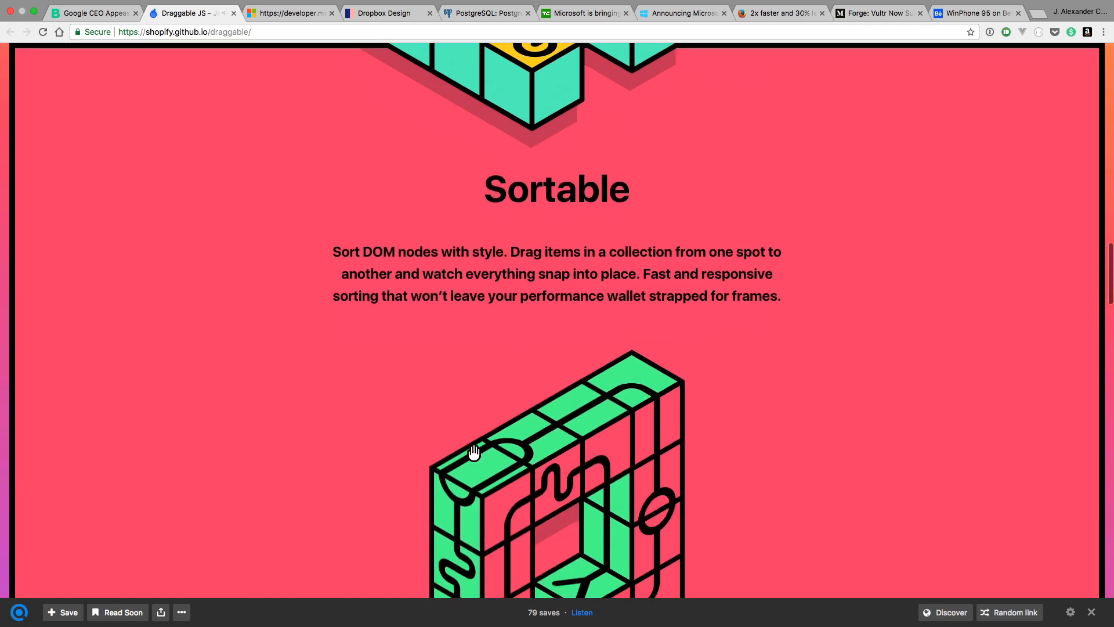
- Move Sortable ring tiles to the top and right side of the ring
{"action": "scroll", "scroll_direction": "down", "scroll_amount": 3}
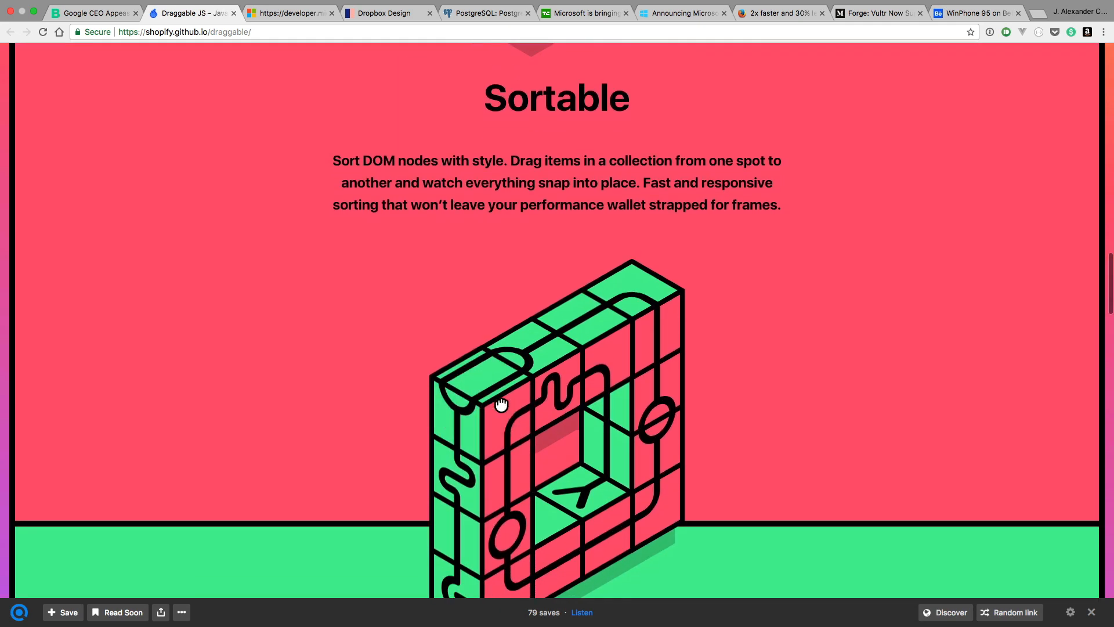
{"action": "left_click_drag", "start_coordinate": [501, 405], "coordinate": [676, 516]}
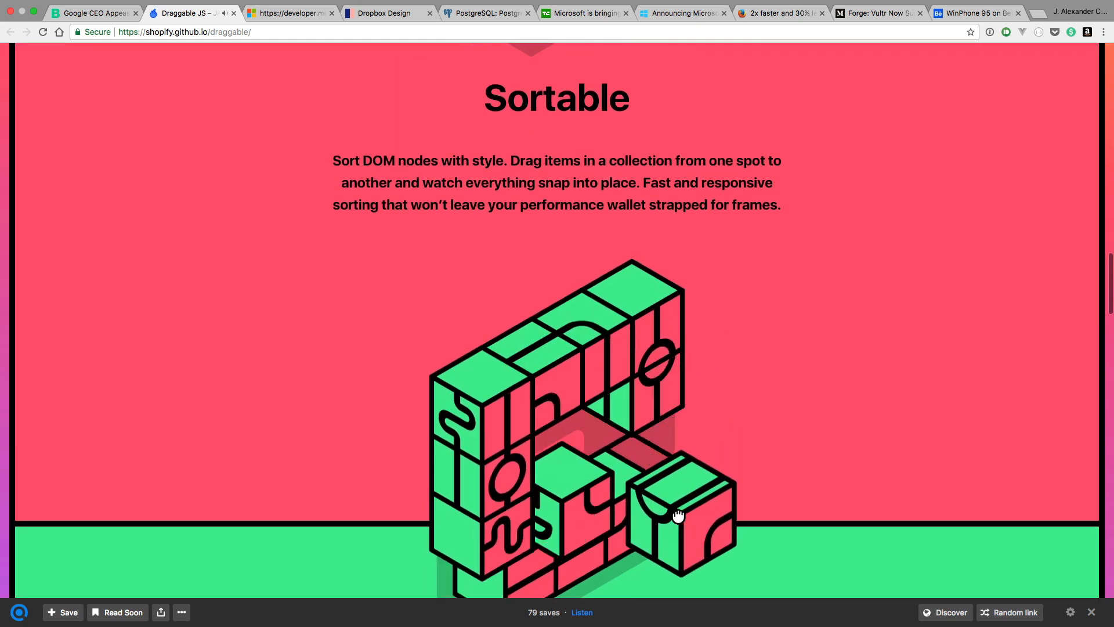
{"action": "left_click_drag", "start_coordinate": [679, 515], "coordinate": [556, 414]}
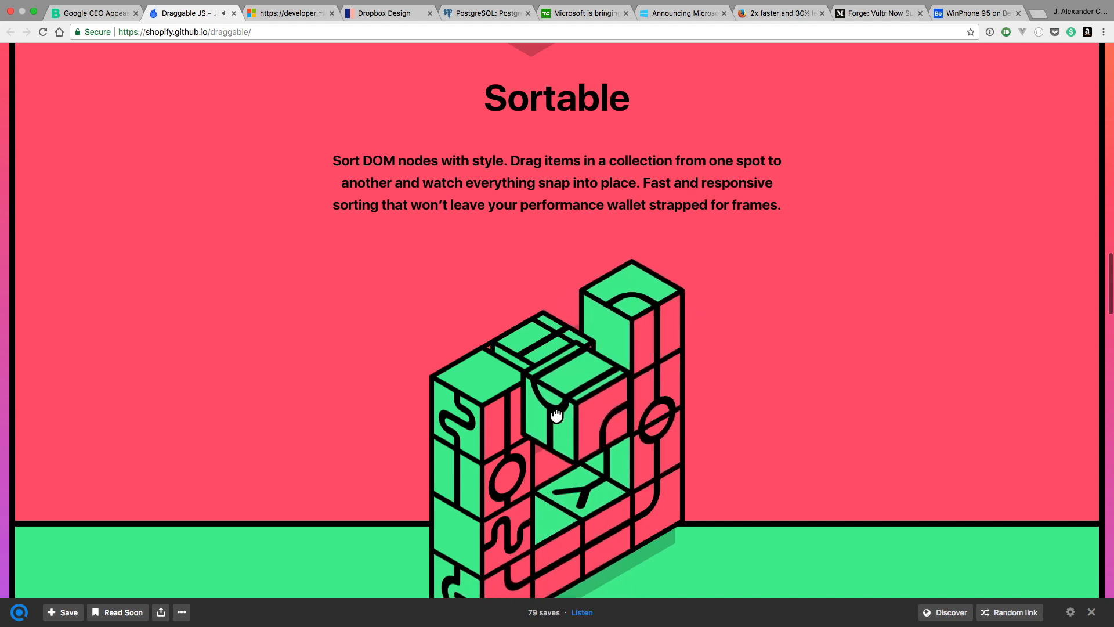
{"action": "left_click_drag", "start_coordinate": [556, 416], "coordinate": [581, 488]}
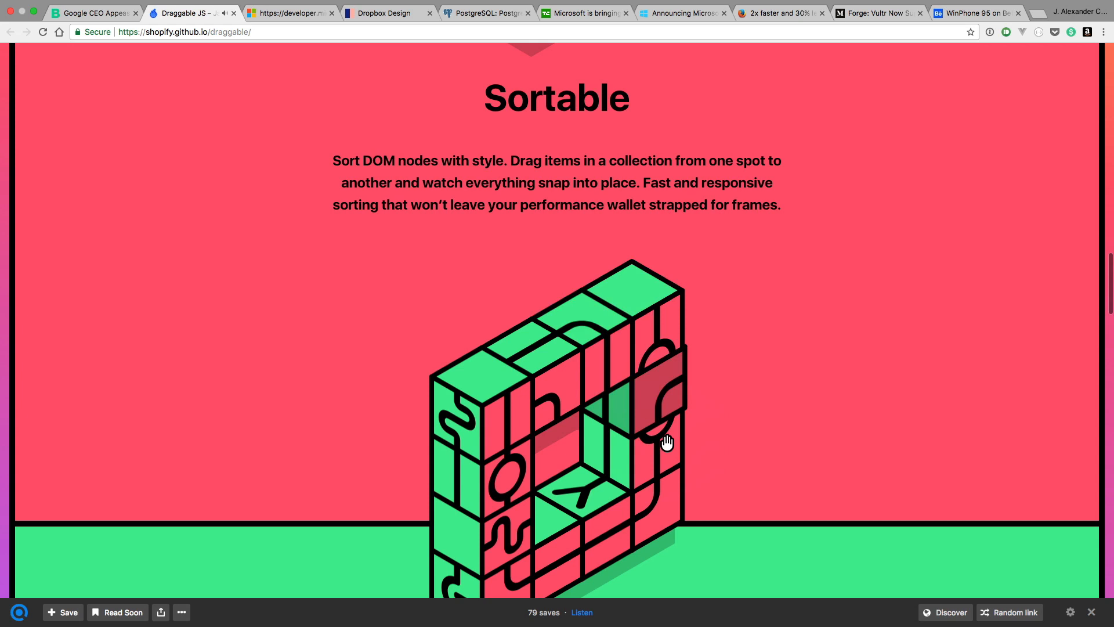
- Reposition tiles along the ring's left, upper-right and lower-right sides, reaching Collidable
{"action": "scroll", "scroll_direction": "down", "scroll_amount": 3}
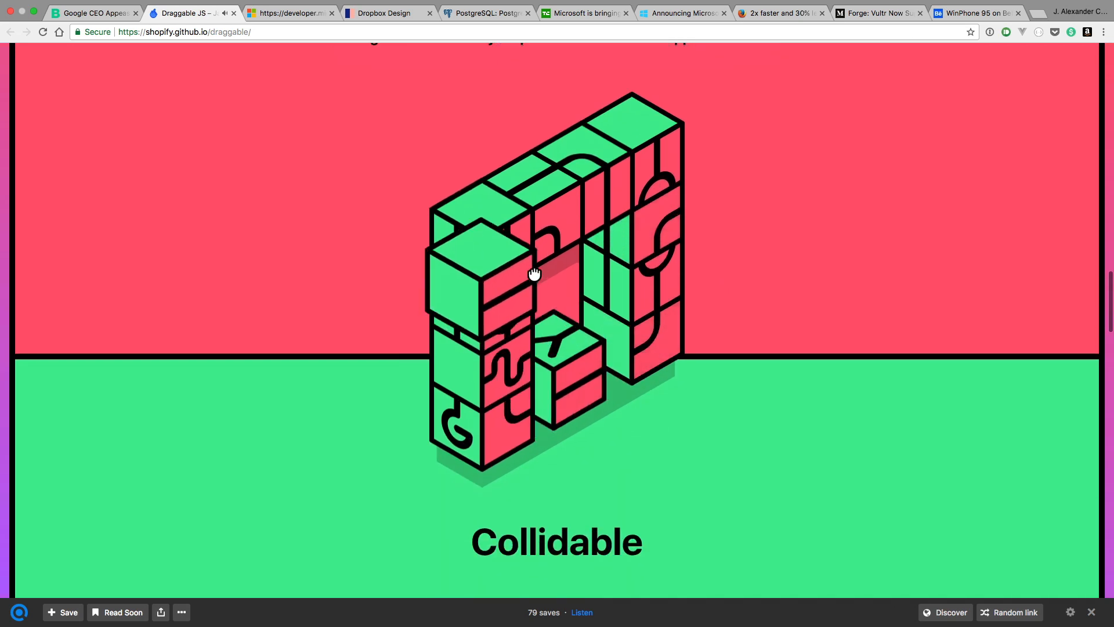
{"action": "left_click_drag", "start_coordinate": [535, 274], "coordinate": [531, 396]}
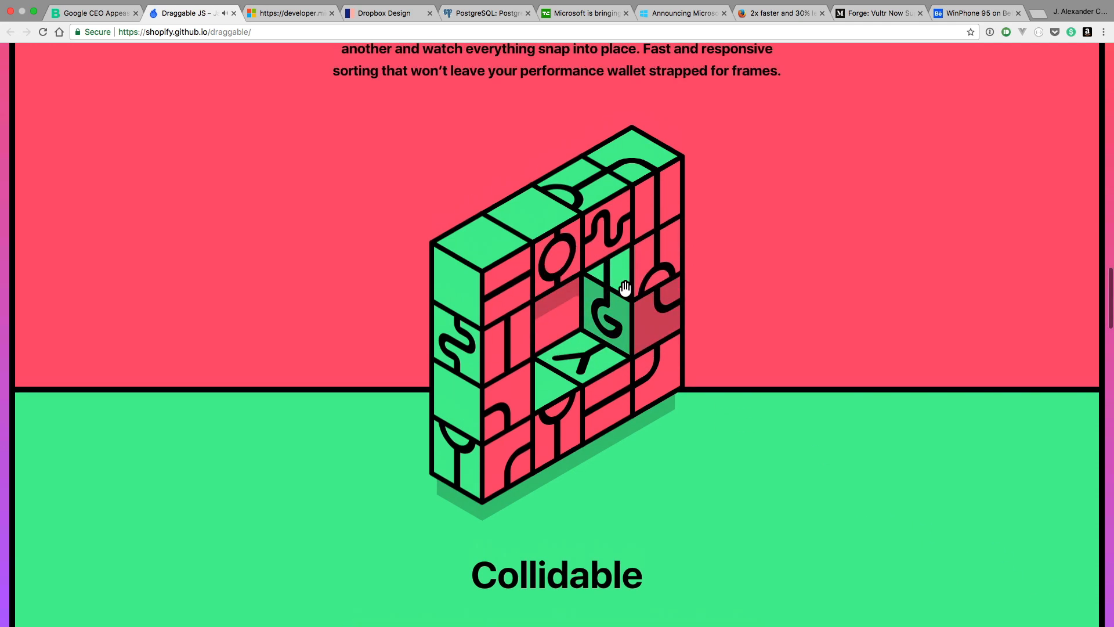
{"action": "left_click_drag", "start_coordinate": [625, 288], "coordinate": [652, 428]}
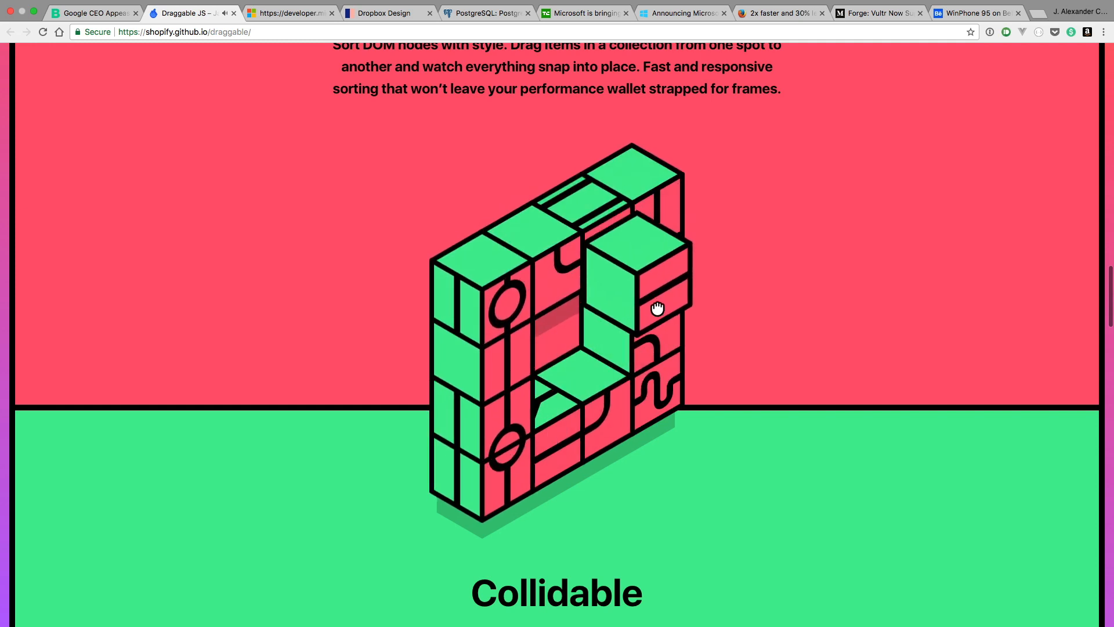
{"action": "left_click_drag", "start_coordinate": [657, 307], "coordinate": [646, 419]}
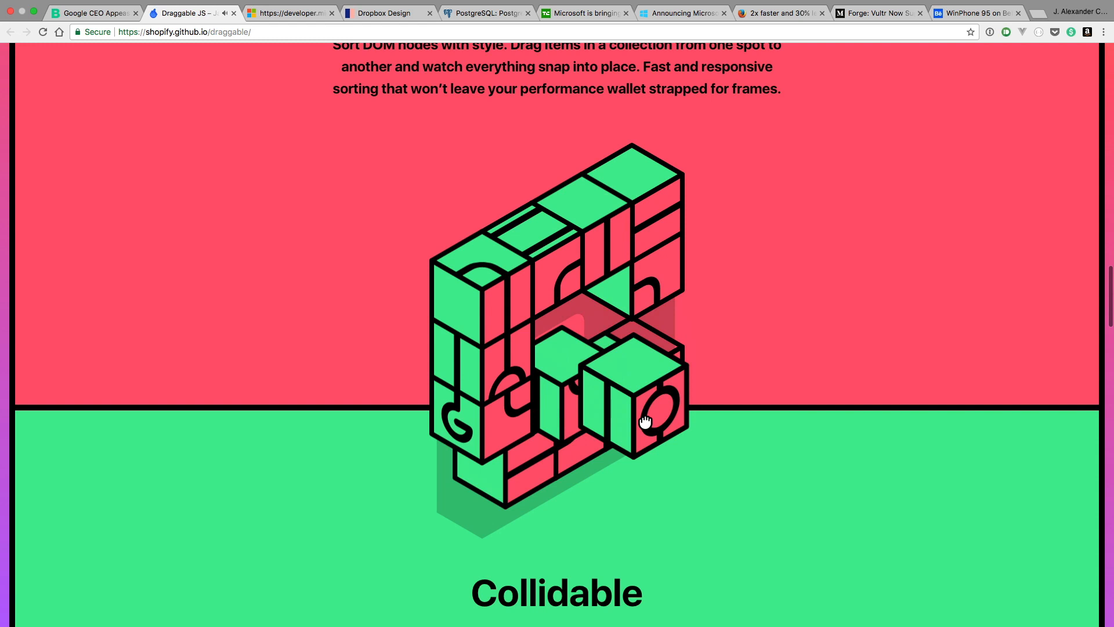
{"action": "scroll", "scroll_direction": "down", "scroll_amount": 3}
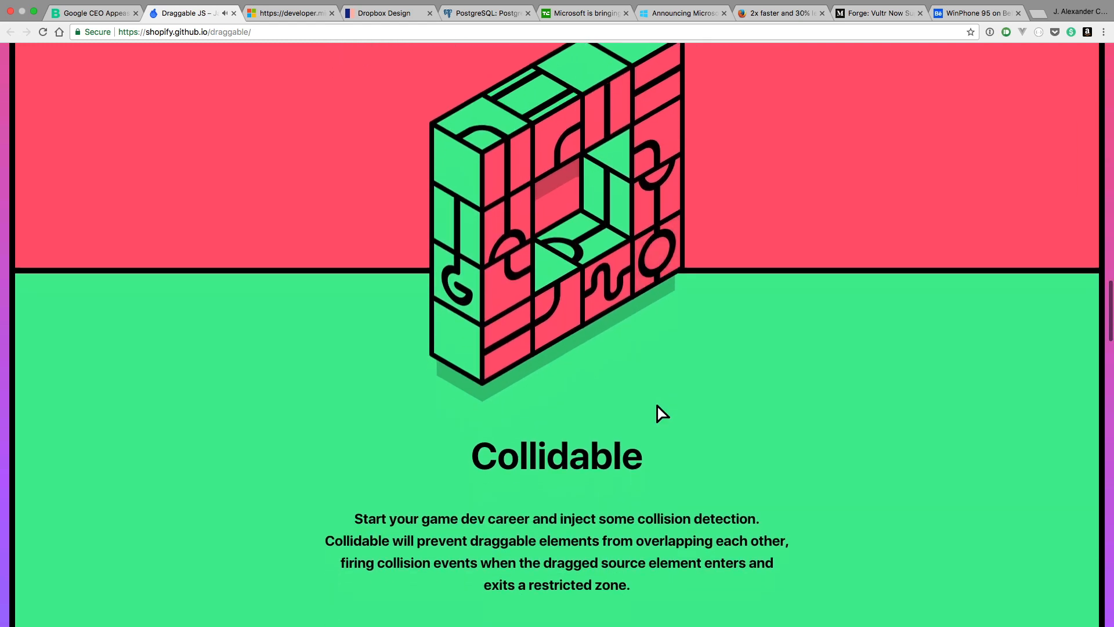
- Scroll past the Collidable description to show its cube formations and lone green cube
{"action": "scroll", "scroll_direction": "down", "scroll_amount": 3}
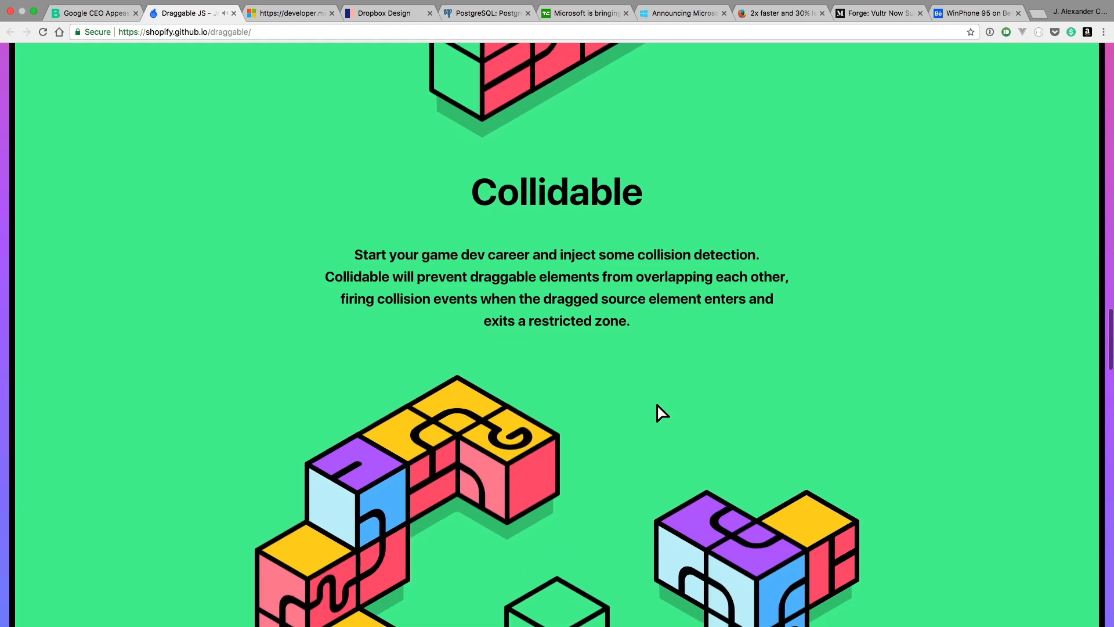
{"action": "scroll", "scroll_direction": "down", "scroll_amount": 3}
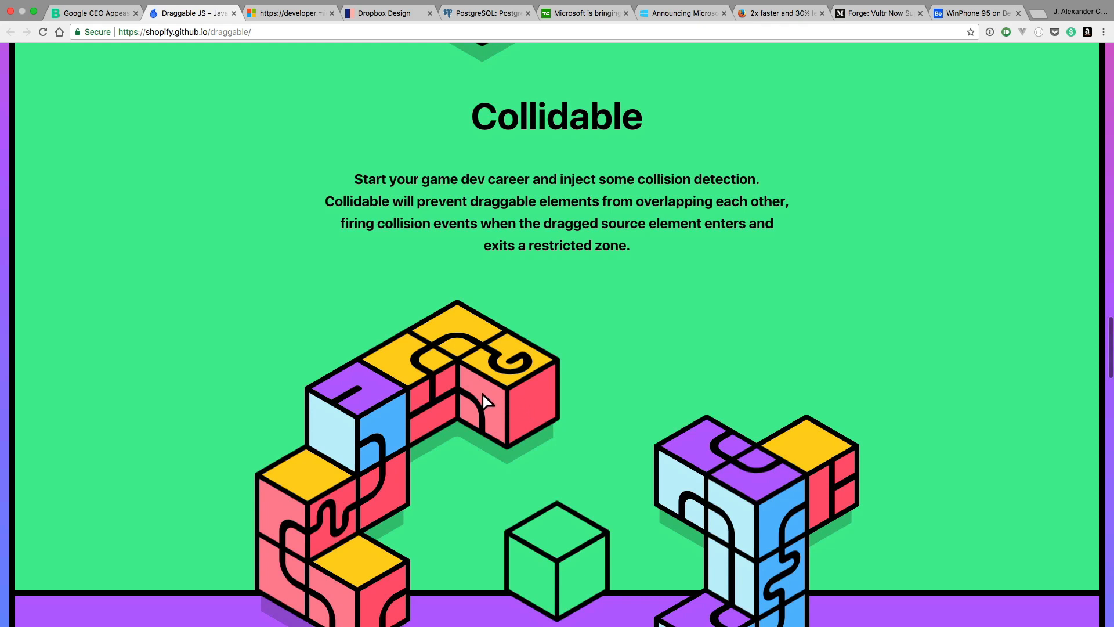
{"action": "scroll", "scroll_direction": "down", "scroll_amount": 3}
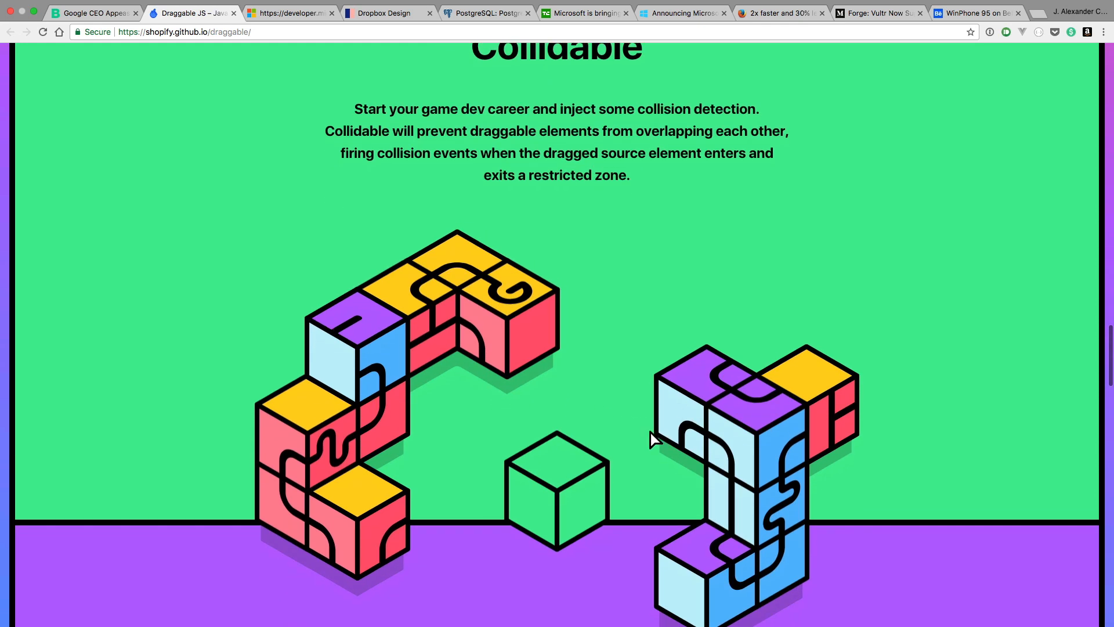